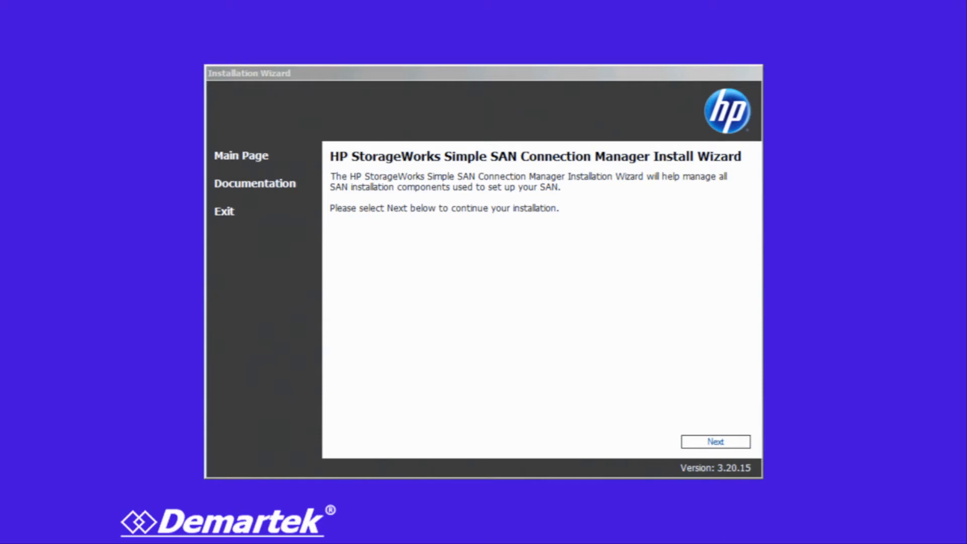
Advance from the wizard's welcome page to the installation type options
click(715, 440)
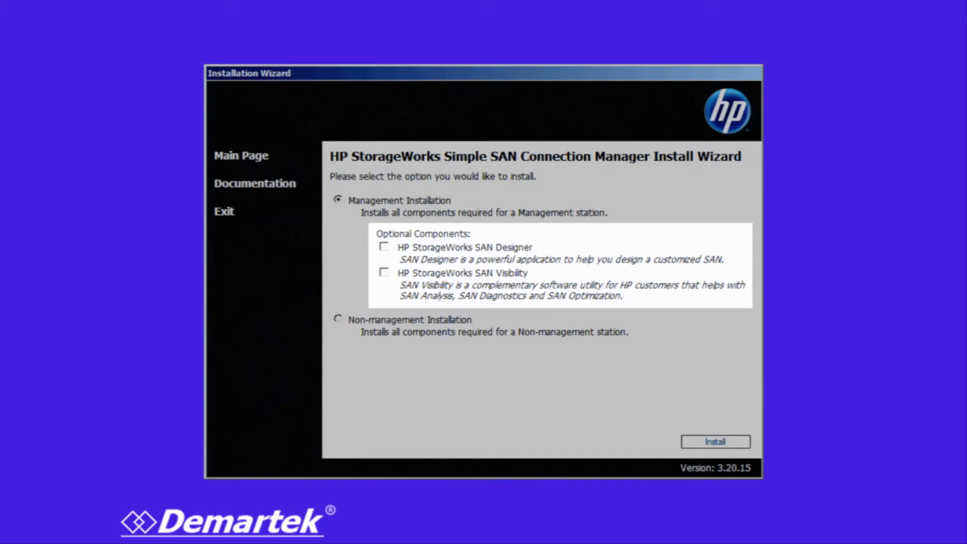
Start the Management Installation, reaching storage selection with MSA 2000 Family set to Yes
click(715, 441)
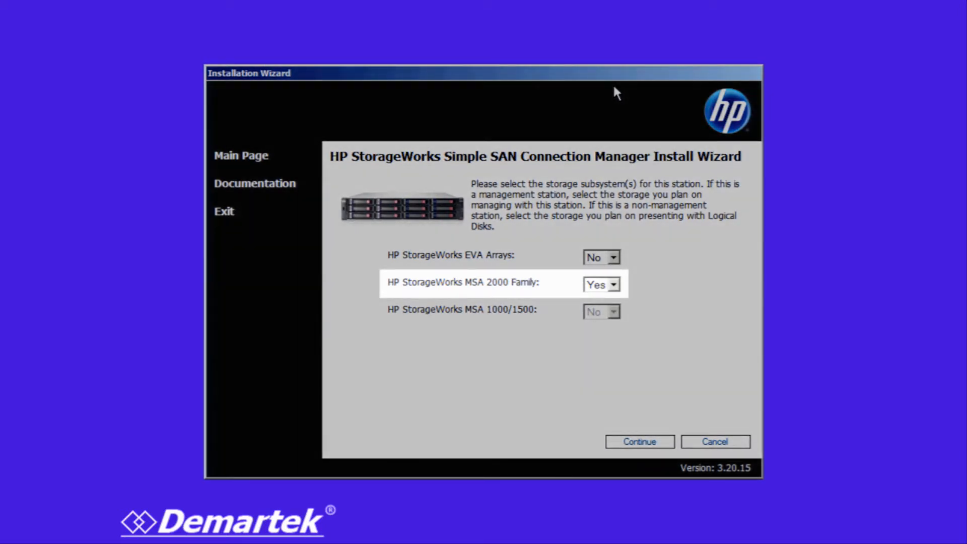
Continue with MSA 2000 storage to view the SAN diagnostic of HBAs and targets
click(639, 442)
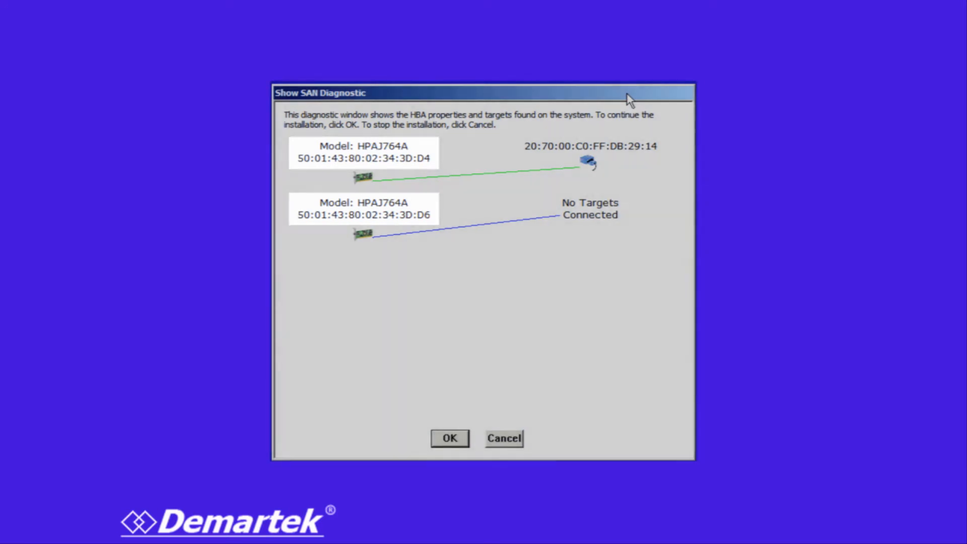
Accept the SAN diagnostic results and let components install to 83% complete
click(449, 438)
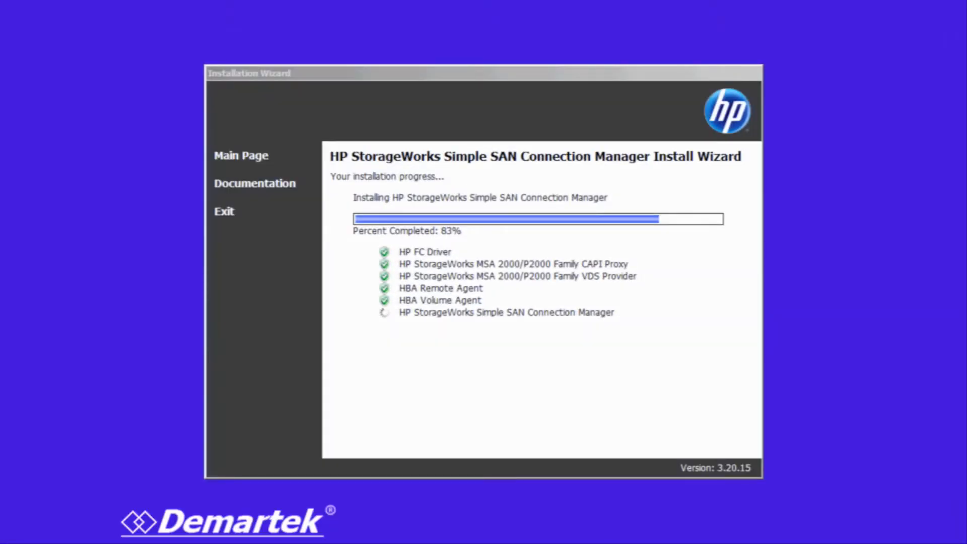